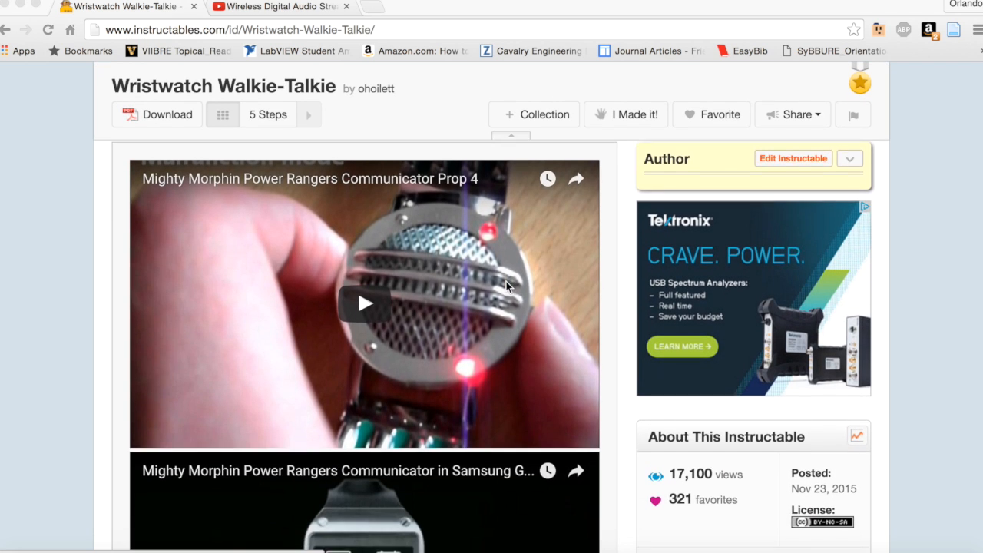
Step: Scroll the Wristwatch Walkie-Talkie Instructable past the demo videos to the breadboard prototype photo
scroll(down, 3)
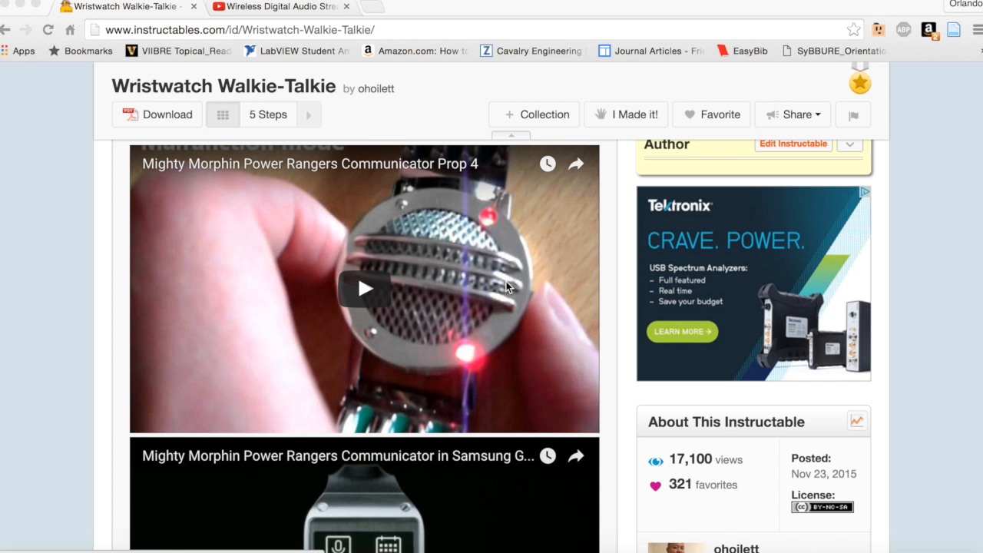
scroll(down, 3)
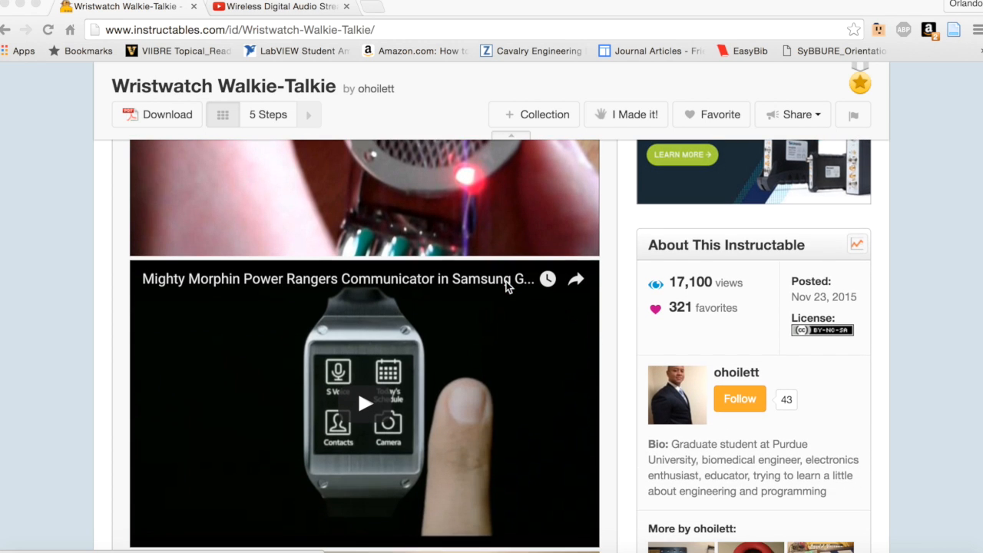
scroll(down, 3)
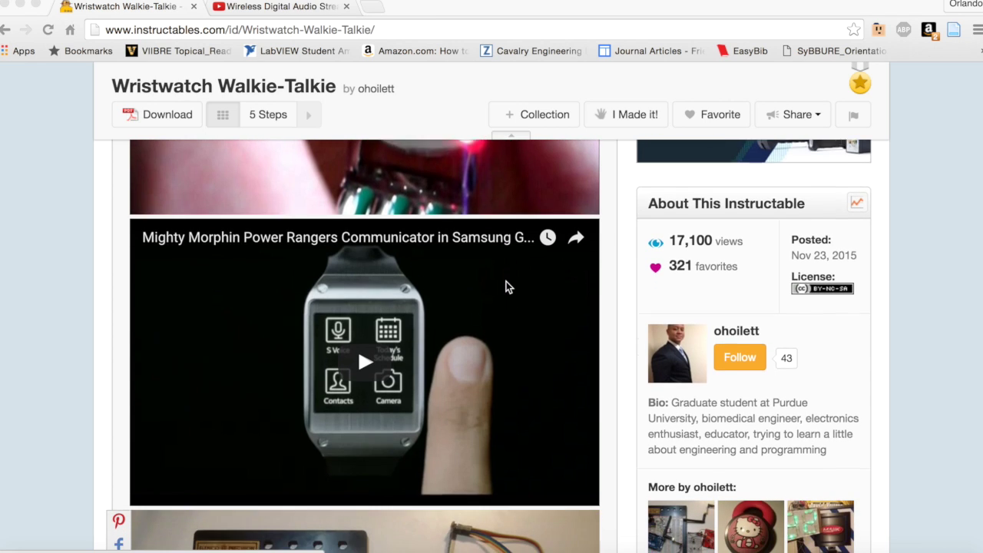
scroll(down, 3)
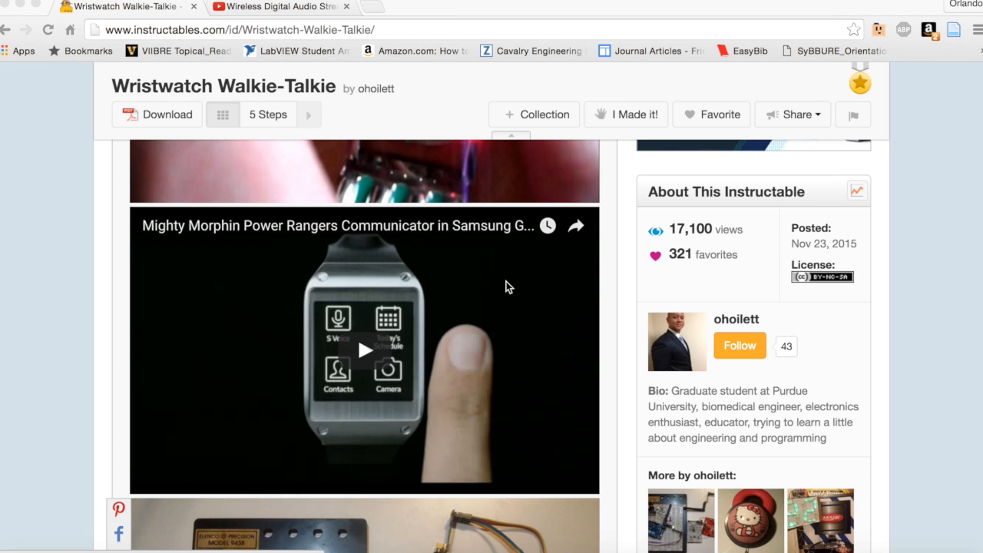
scroll(down, 3)
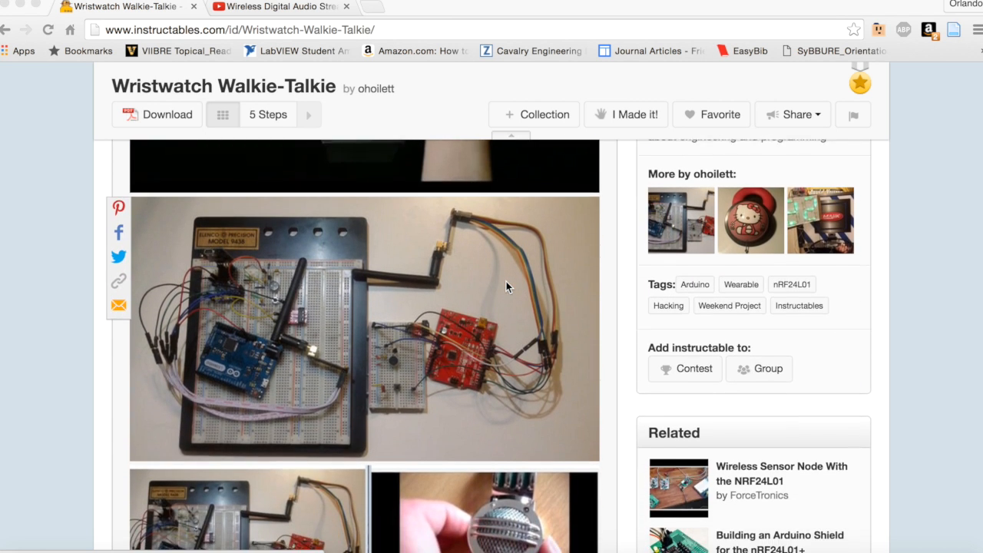
scroll(down, 3)
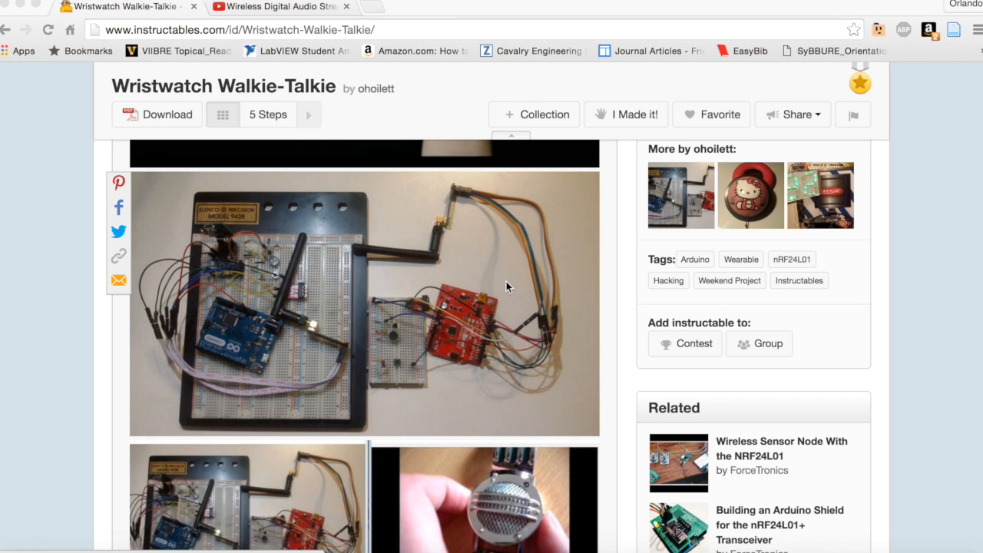
scroll(down, 3)
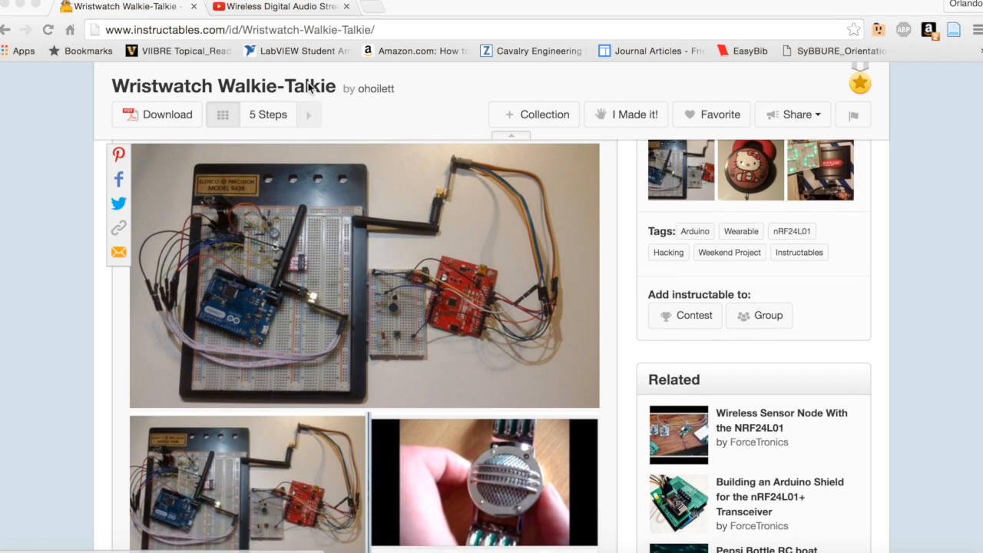
Step: Switch to the Wireless Digital Audio Streaming YouTube video, then to the nRF24L01 pinout image
click(277, 6)
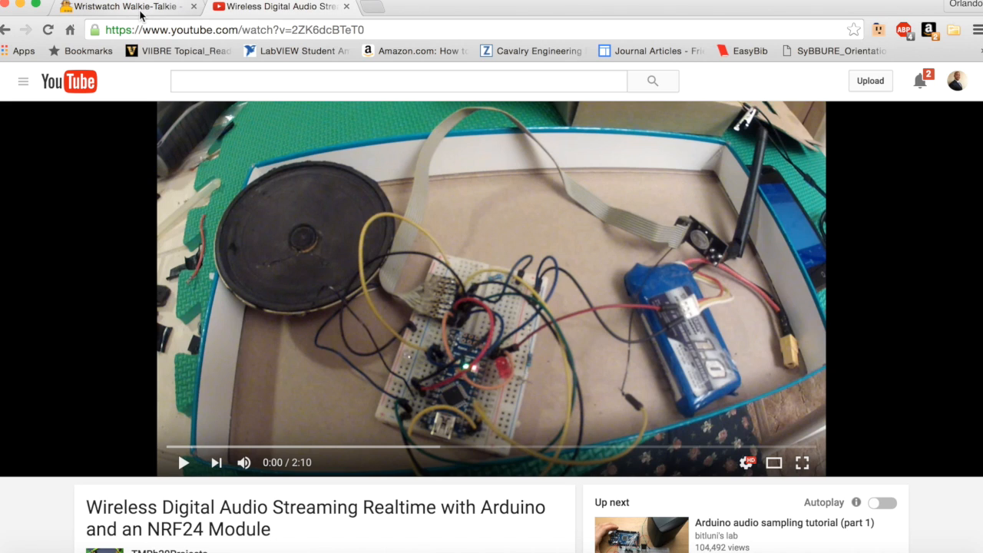
mouse_move(137, 12)
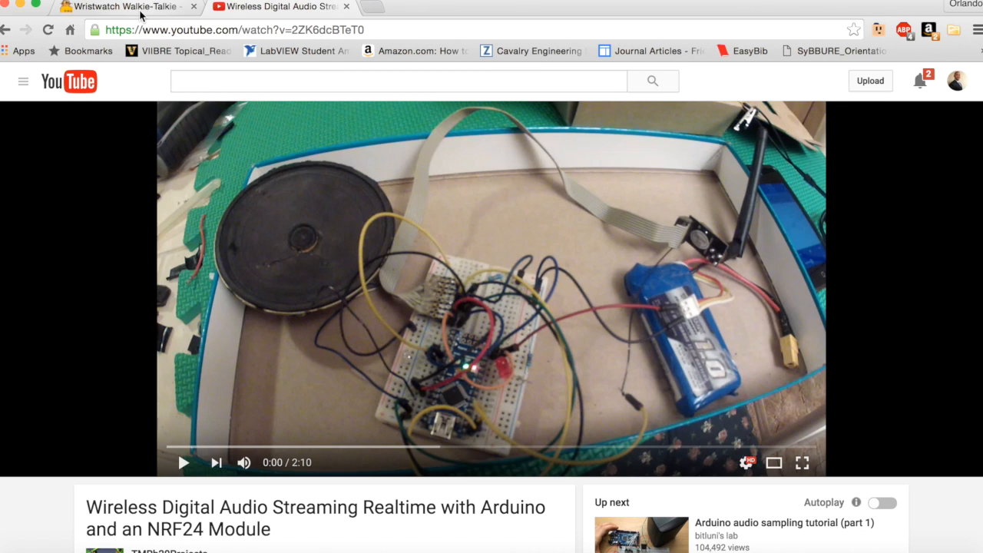
click(123, 9)
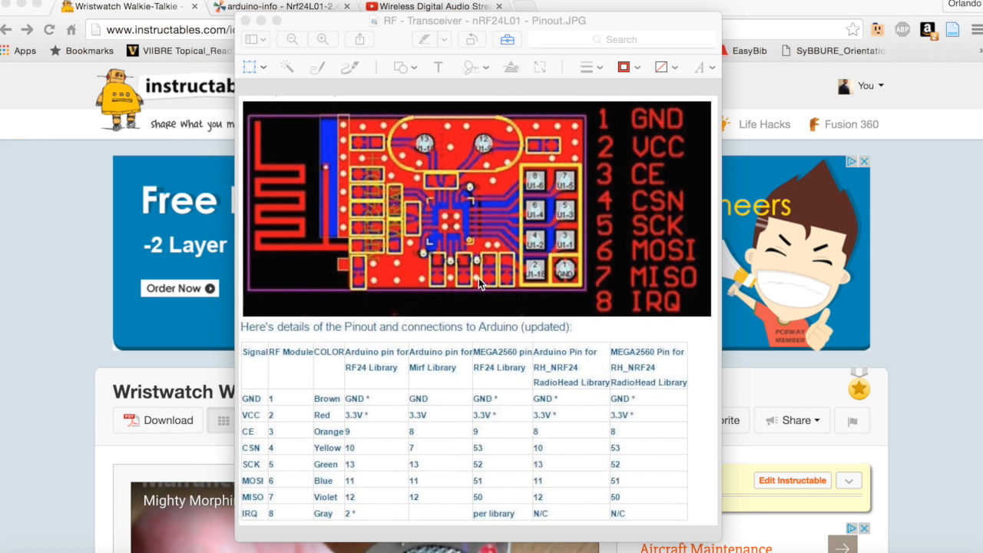
mouse_move(565, 268)
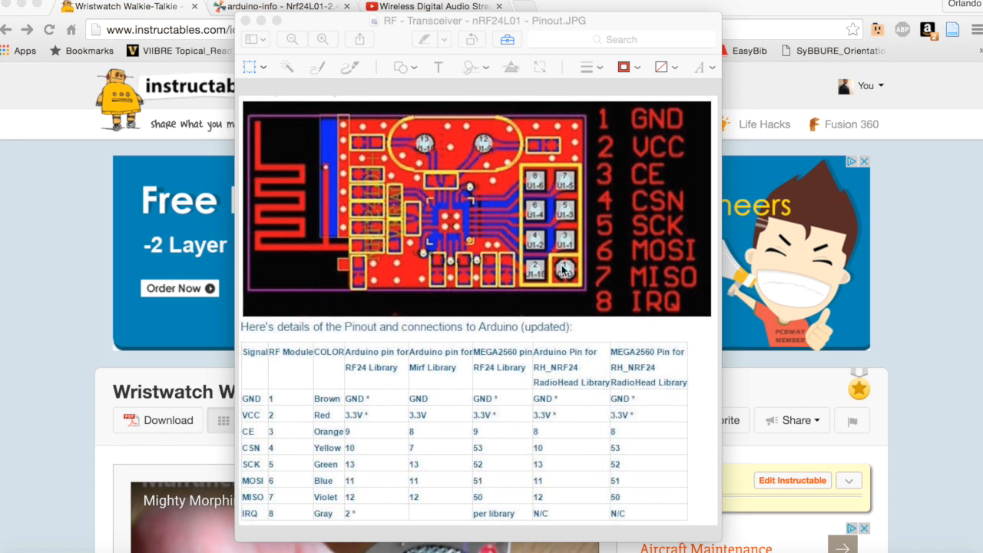
mouse_move(537, 280)
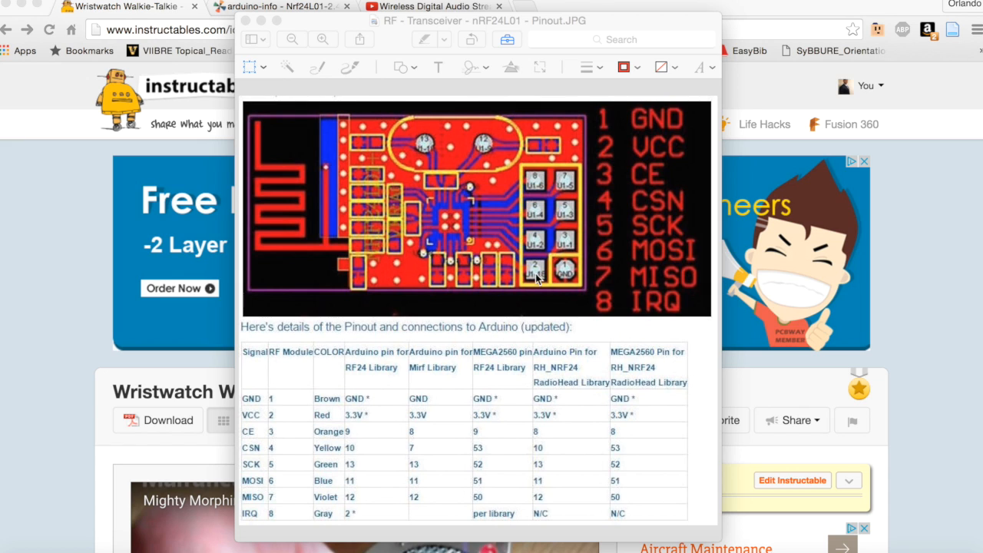
mouse_move(551, 283)
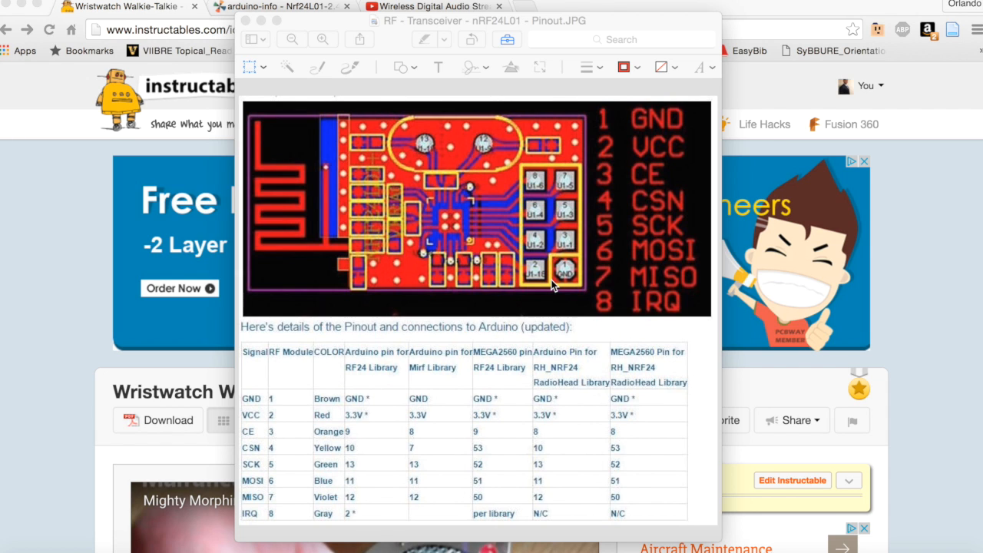
mouse_move(68, 198)
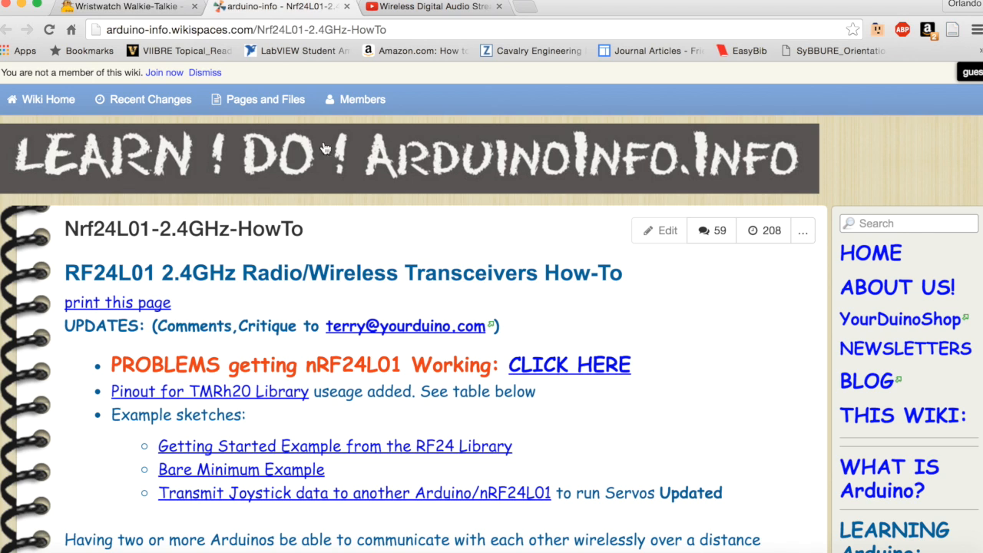
Step: Select the Signal, RF Module and COLOR columns of the nRF24L01 pinout table
scroll(down, 3)
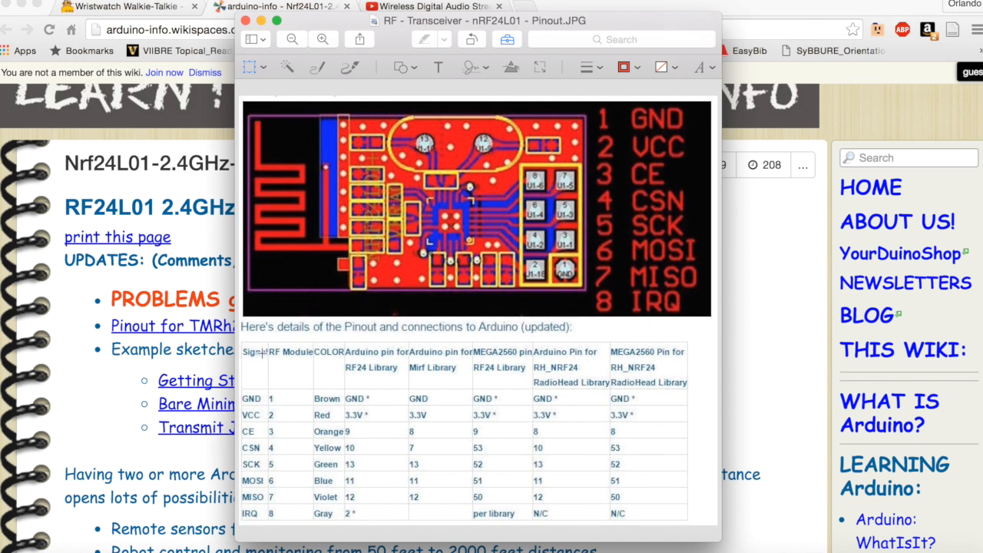
mouse_move(240, 348)
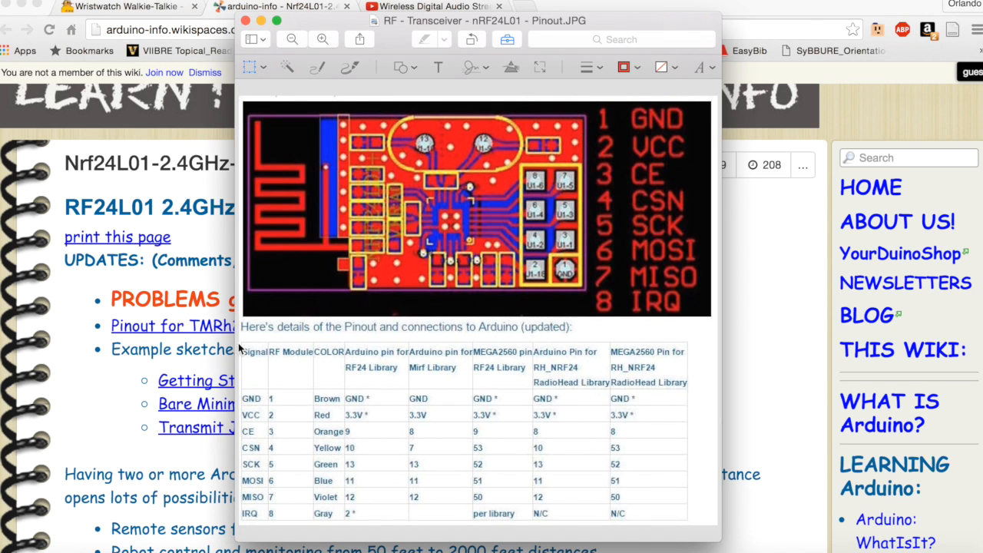
drag(240, 338, 406, 532)
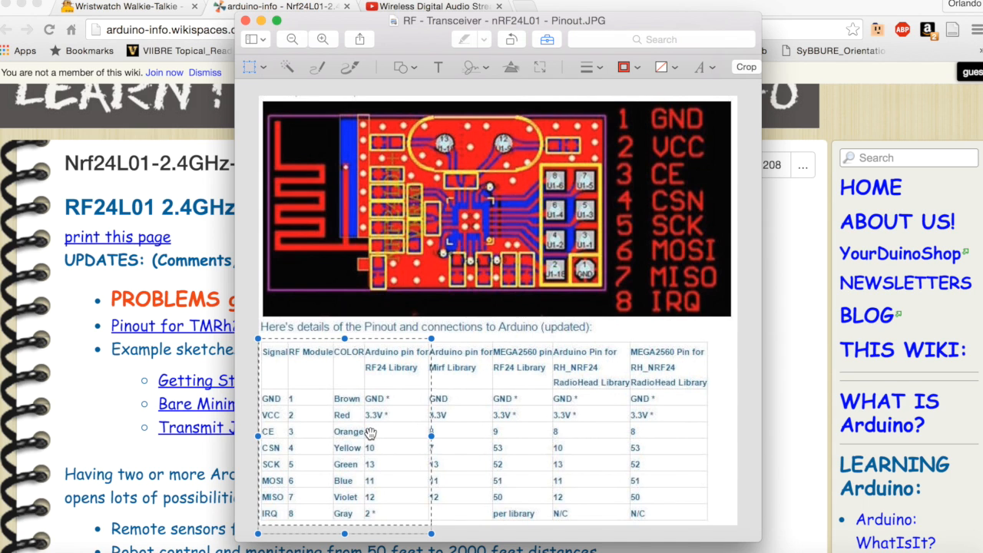
mouse_move(372, 447)
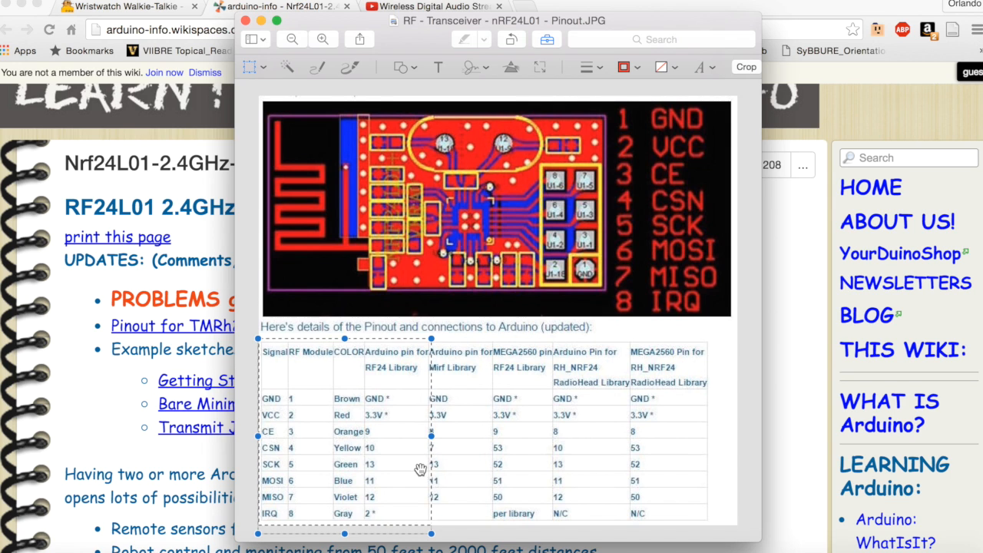
mouse_move(369, 366)
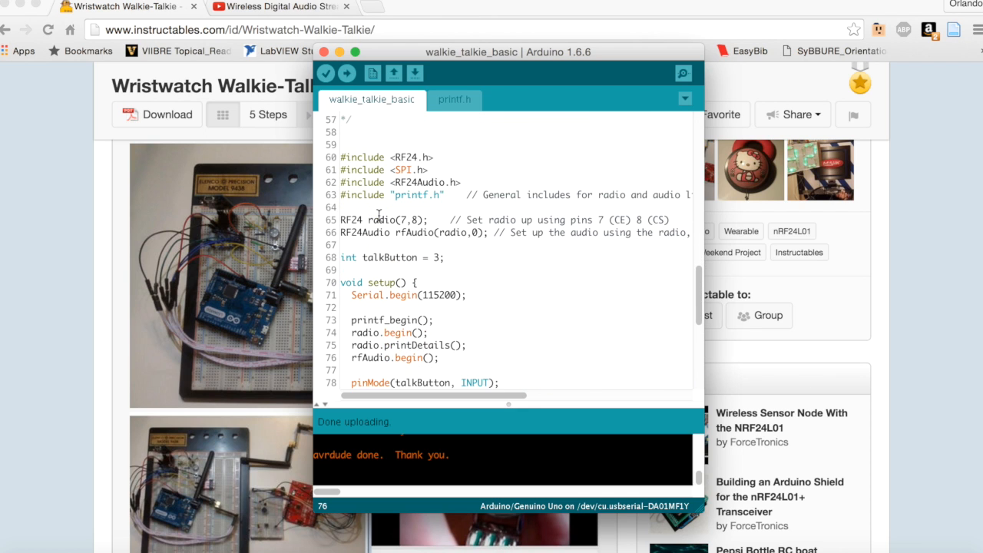
Step: Highlight the #include "printf.h" line among the sketch's library includes
double_click(414, 181)
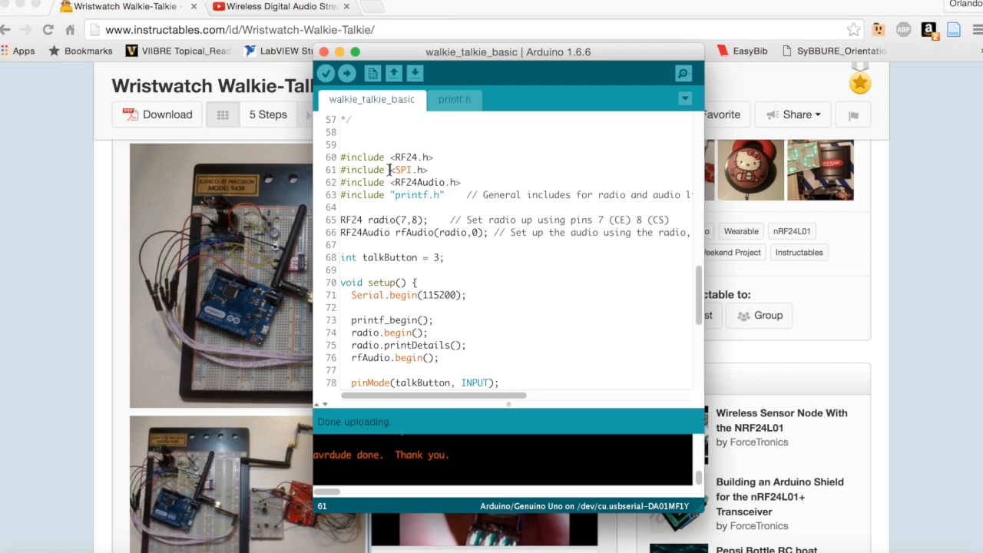
double_click(409, 169)
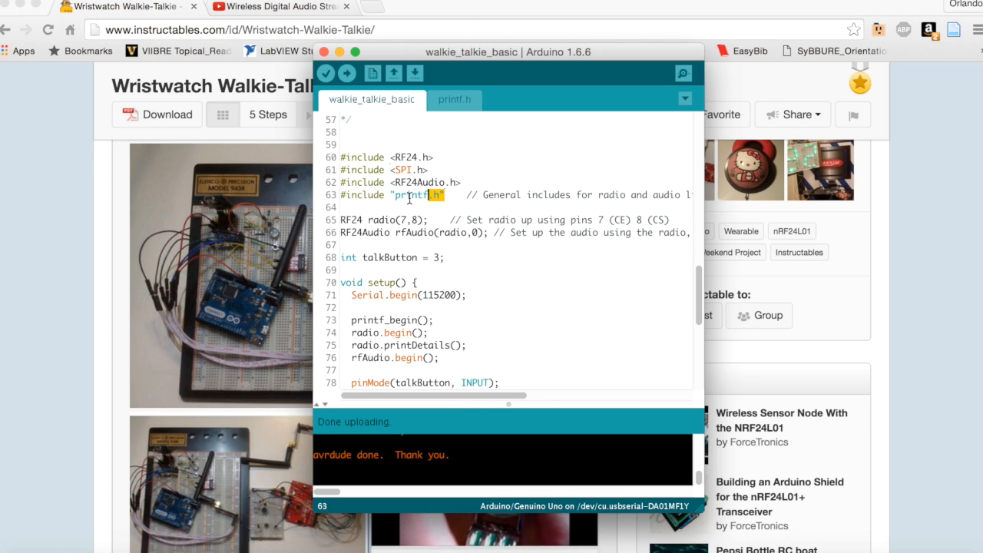
triple_click(407, 193)
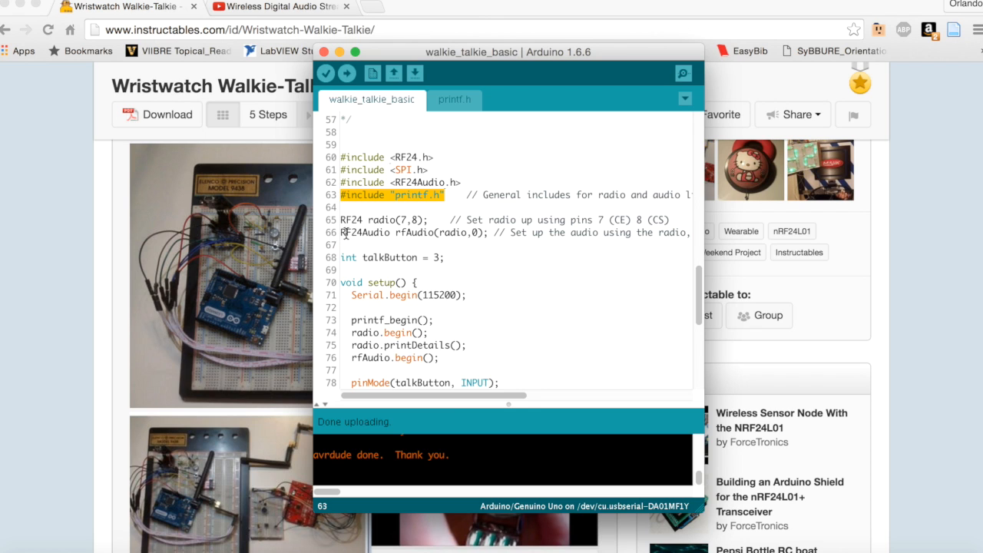
scroll(down, 3)
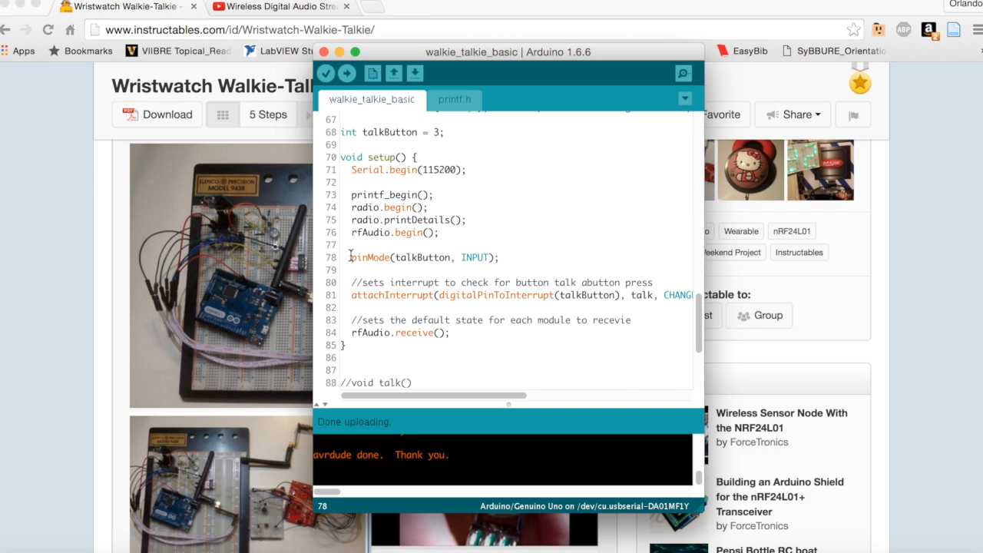
Step: Scroll past setup() to the talk() function that toggles transmit and receive
triple_click(423, 258)
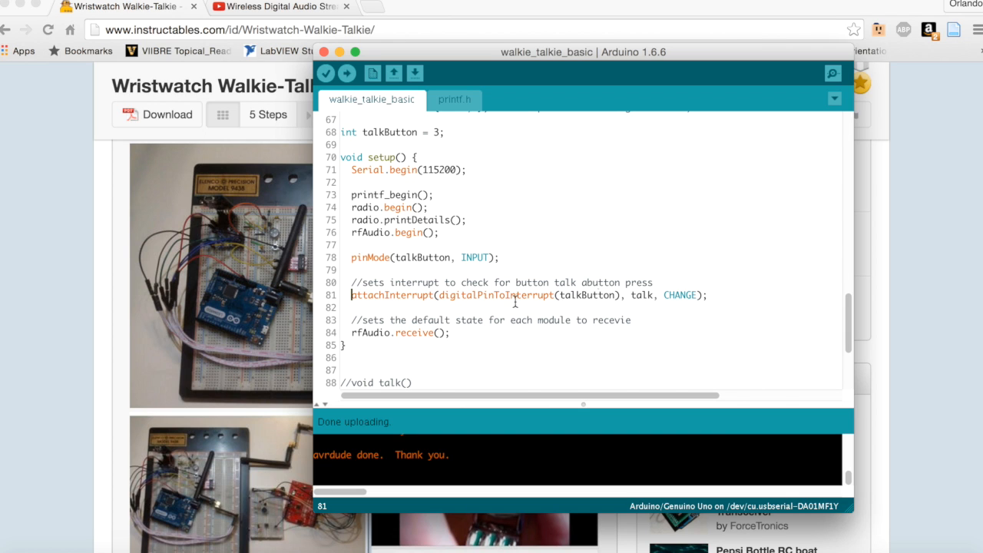
scroll(down, 3)
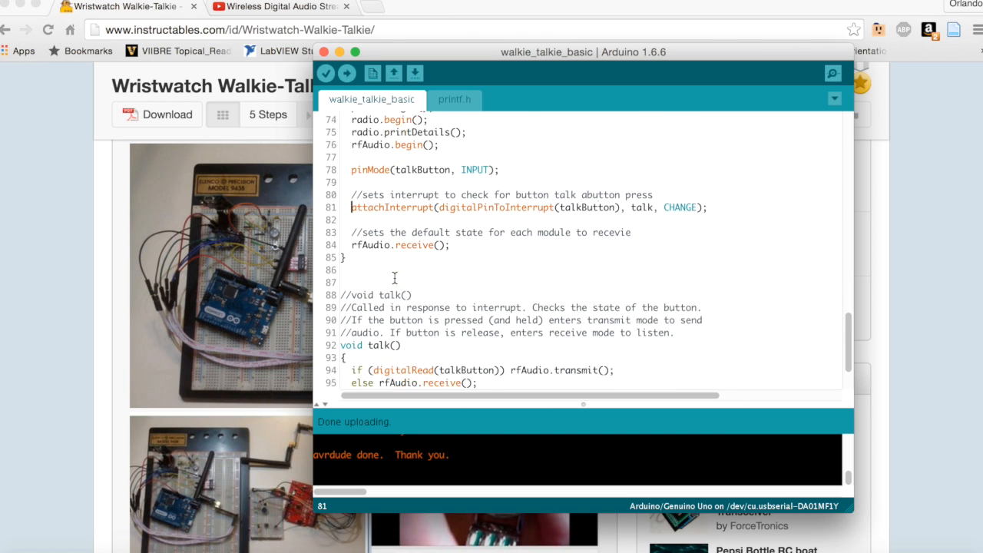
scroll(down, 3)
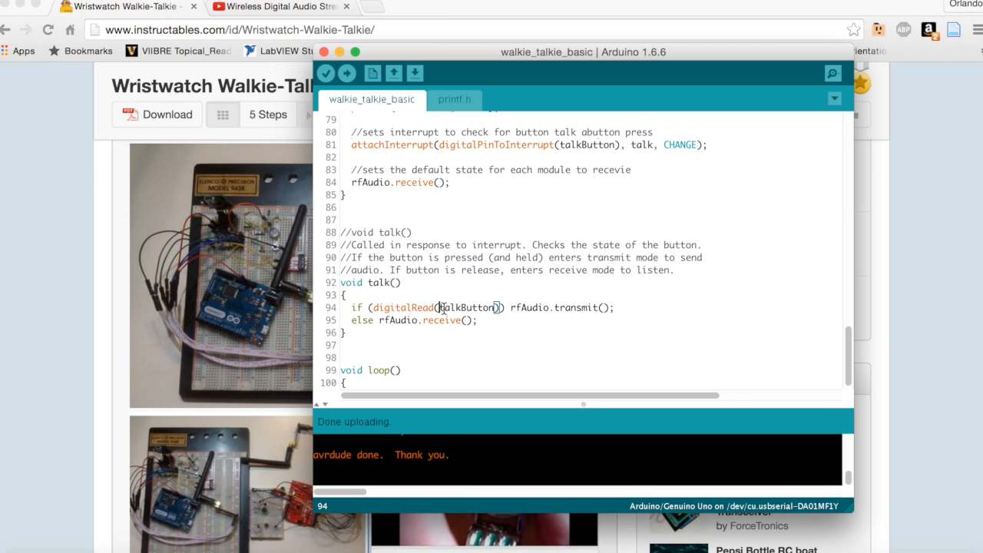
double_click(459, 307)
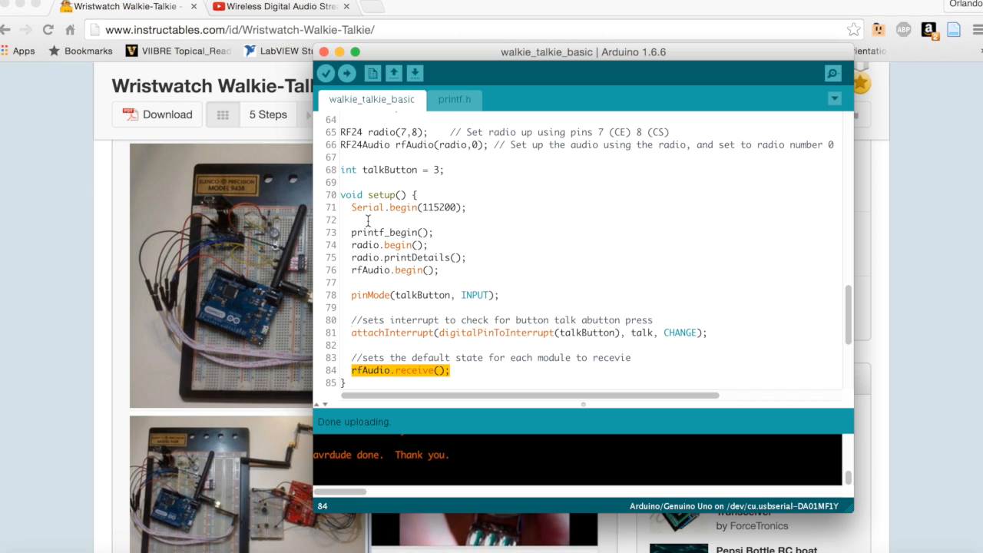
Step: Scroll through the rest of the sketch and close the Arduino IDE window
scroll(down, 3)
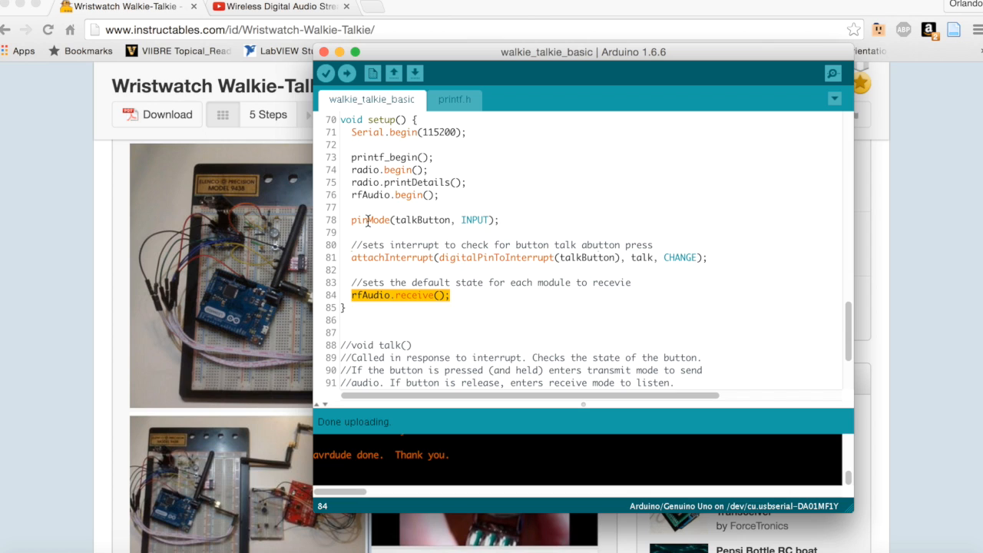
scroll(down, 3)
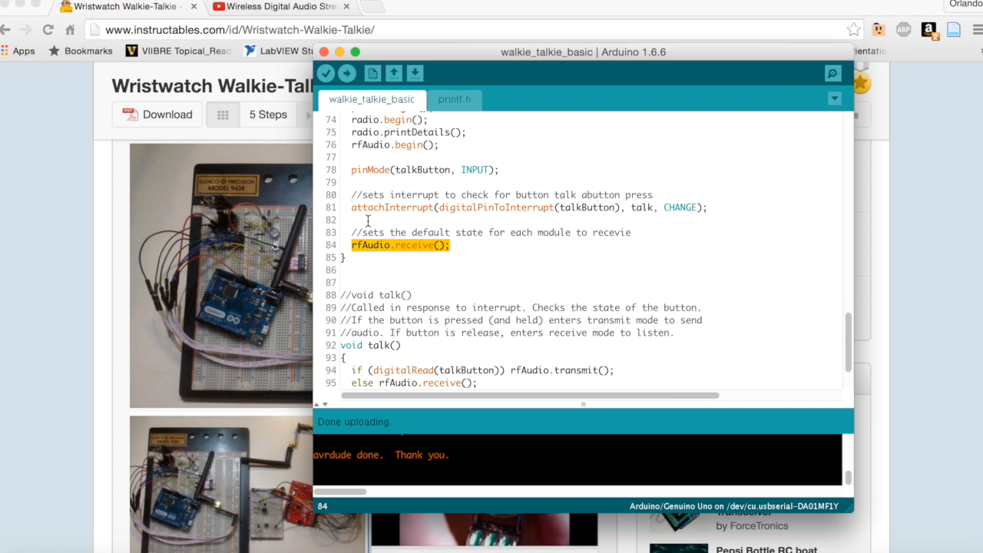
scroll(down, 3)
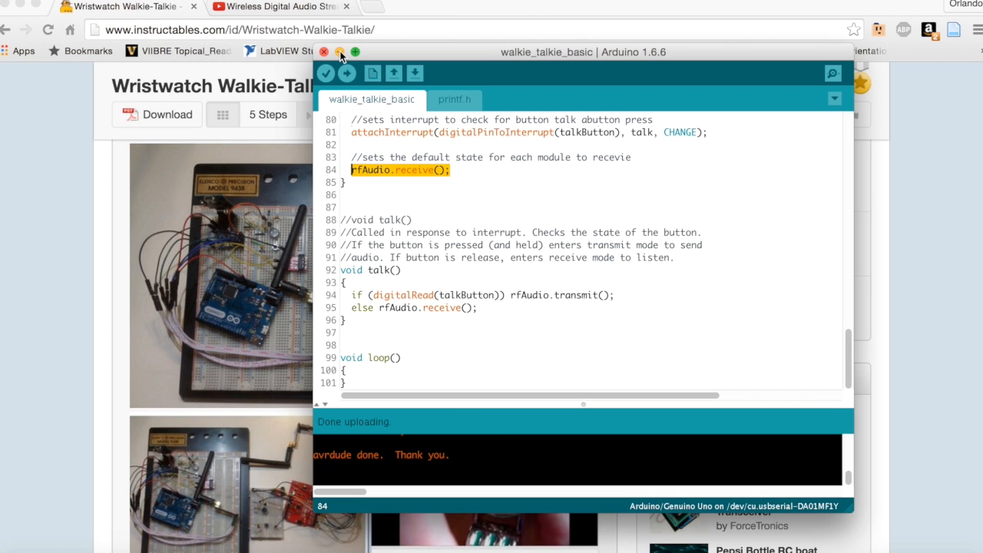
click(331, 52)
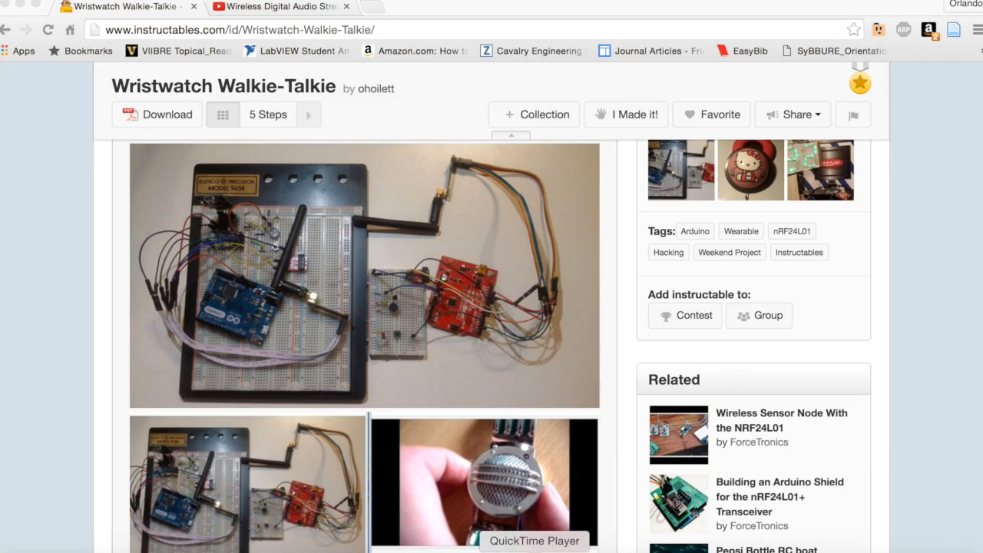